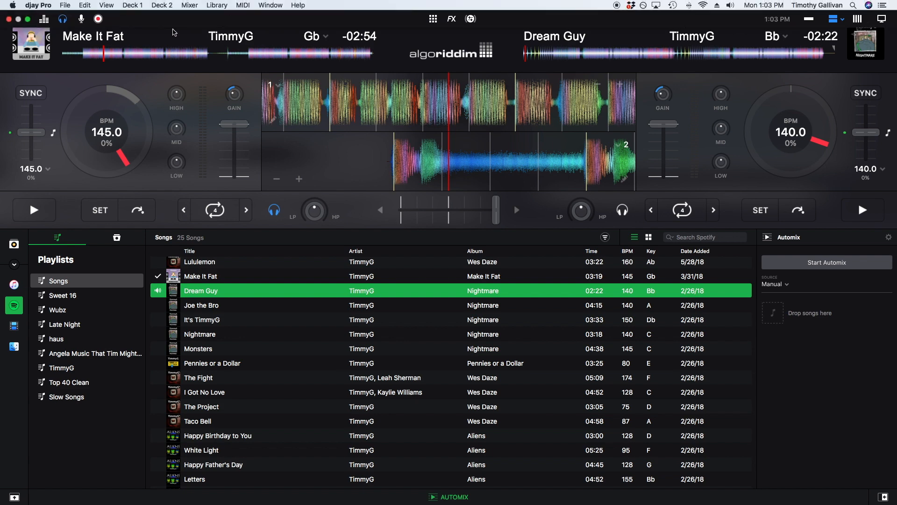
- Bring up djay Pro Preferences from the application menu to see the Devices settings
{"action": "left_click", "coordinate": [36, 4]}
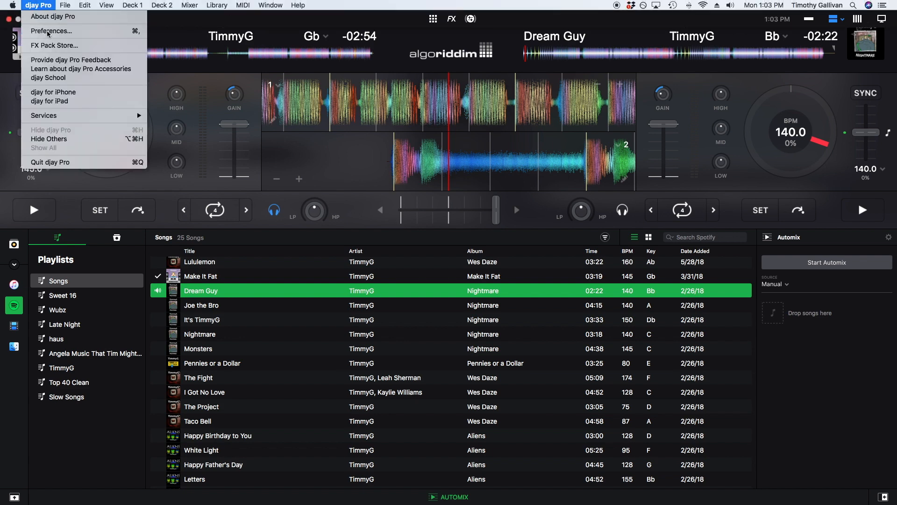
{"action": "left_click", "coordinate": [47, 31]}
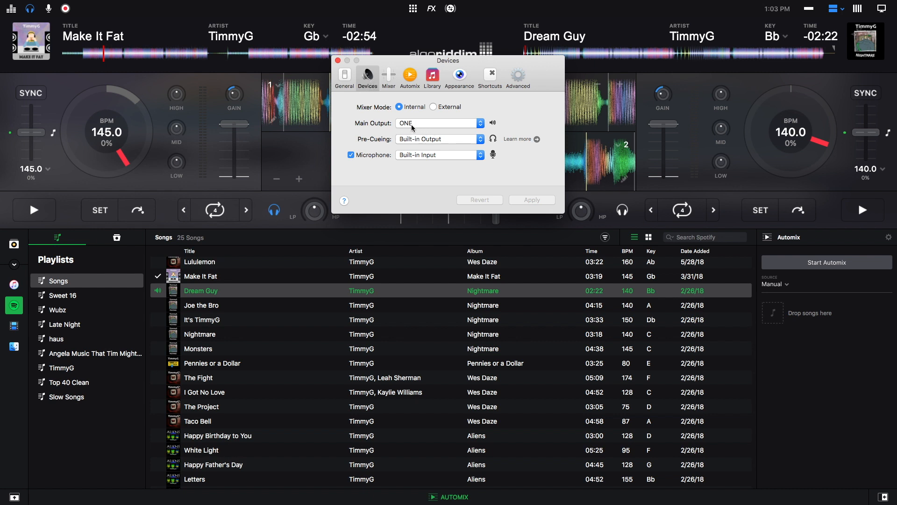
- Route Main Output to Built-in Output and Pre-Cueing to Split Output, then apply
{"action": "left_click", "coordinate": [437, 123]}
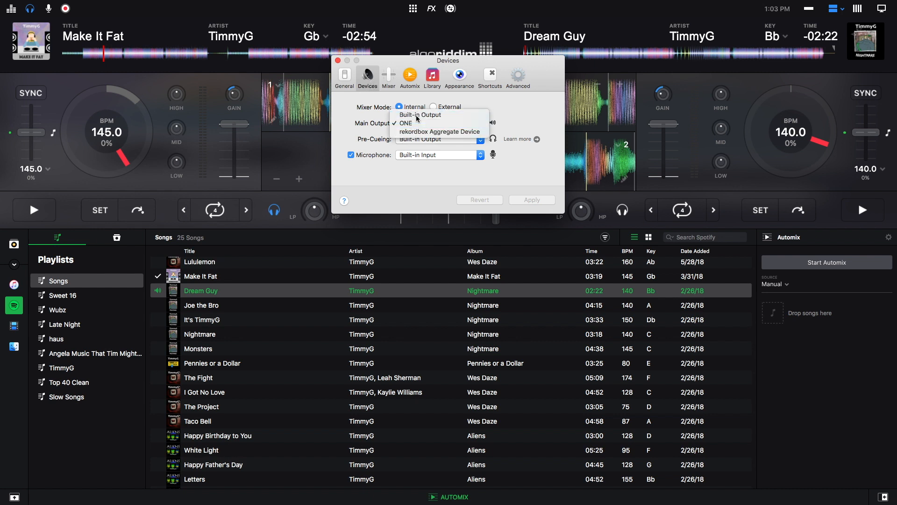
{"action": "left_click", "coordinate": [420, 114]}
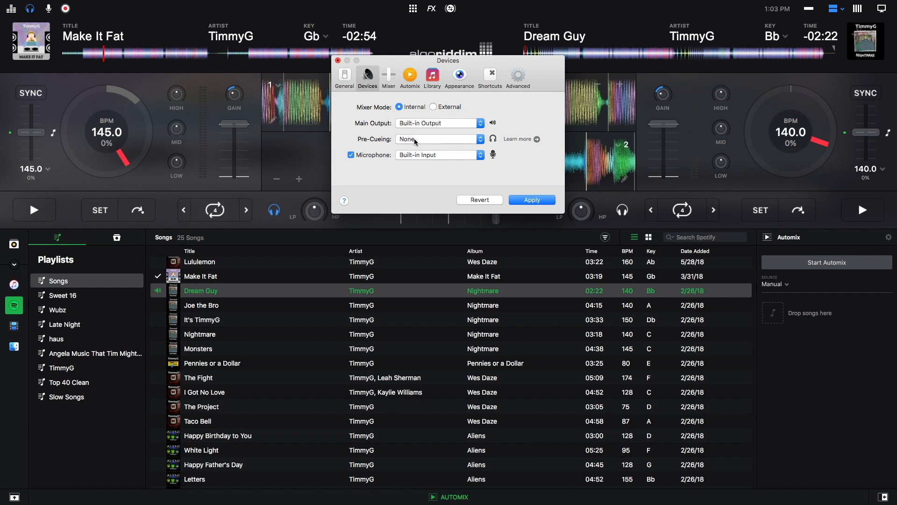
{"action": "left_click", "coordinate": [438, 139]}
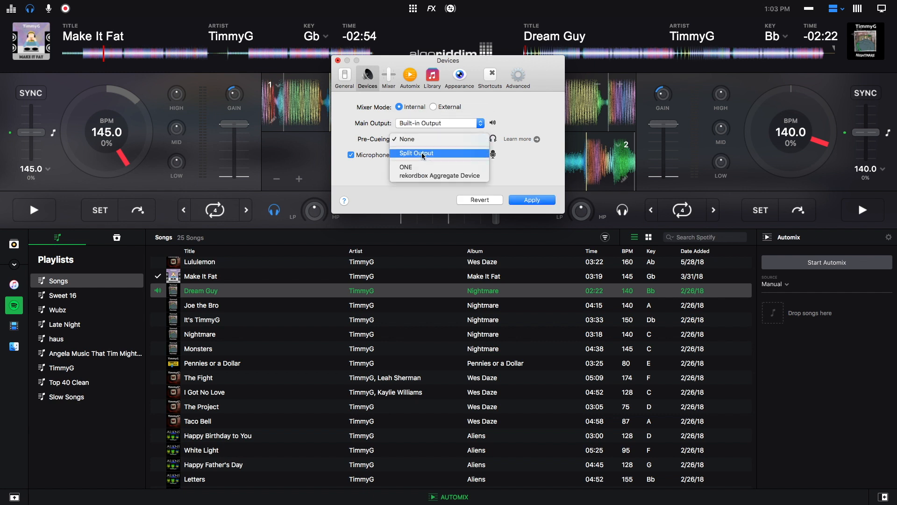
{"action": "left_click", "coordinate": [415, 153]}
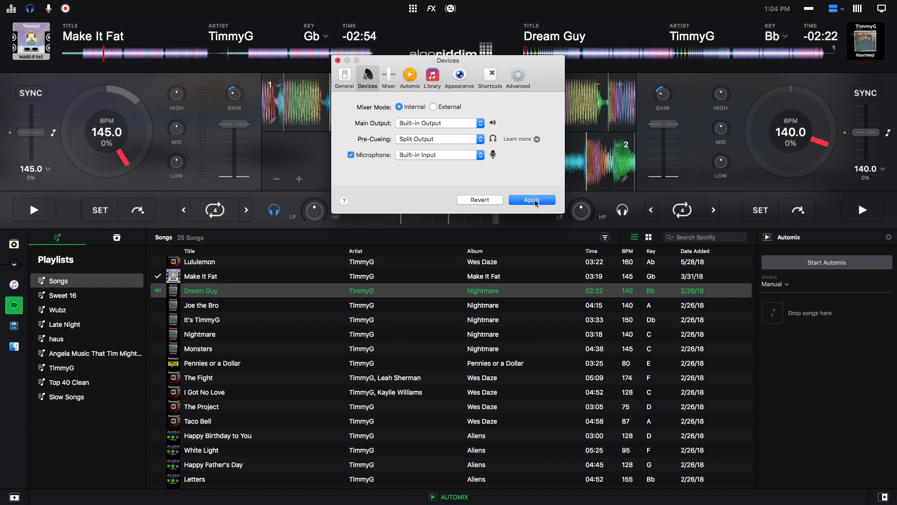
{"action": "left_click", "coordinate": [532, 199]}
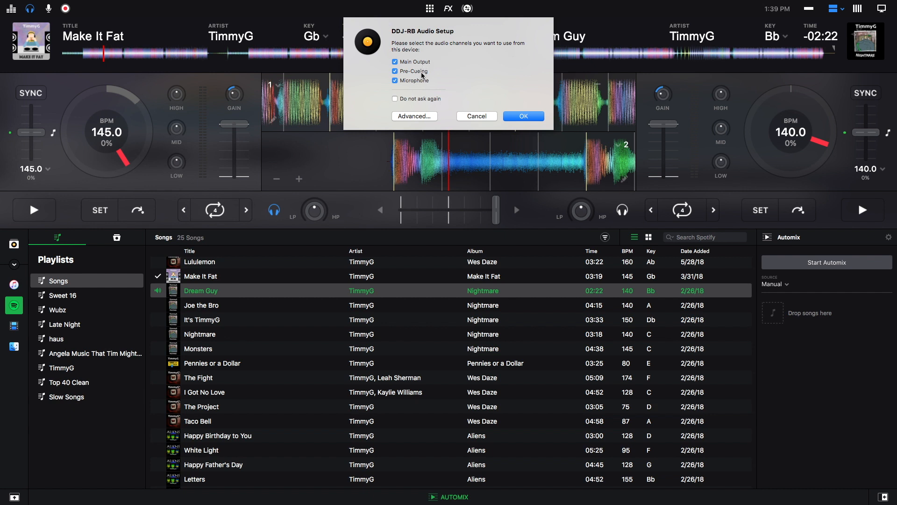
{"action": "mouse_move", "coordinate": [478, 104]}
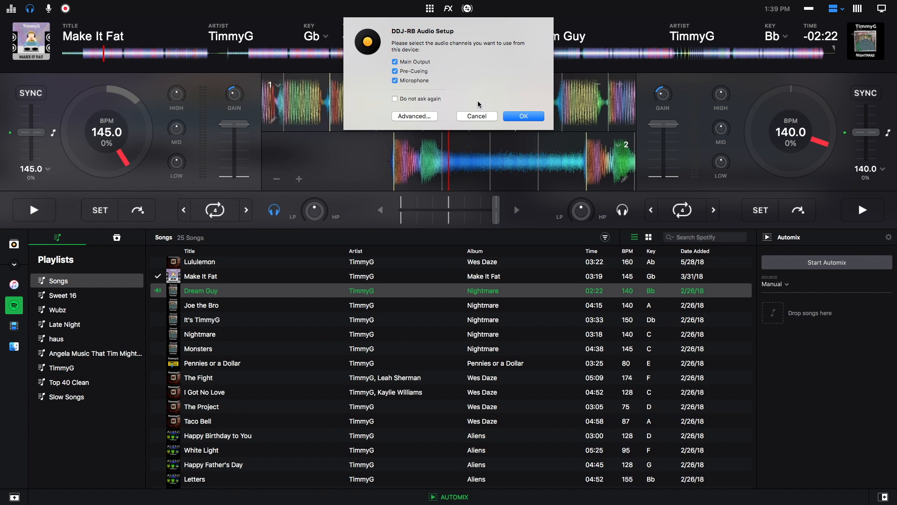
- Accept DDJ-RB channels for Main Output, Pre-Cueing and Microphone with OK
{"action": "left_click", "coordinate": [523, 115]}
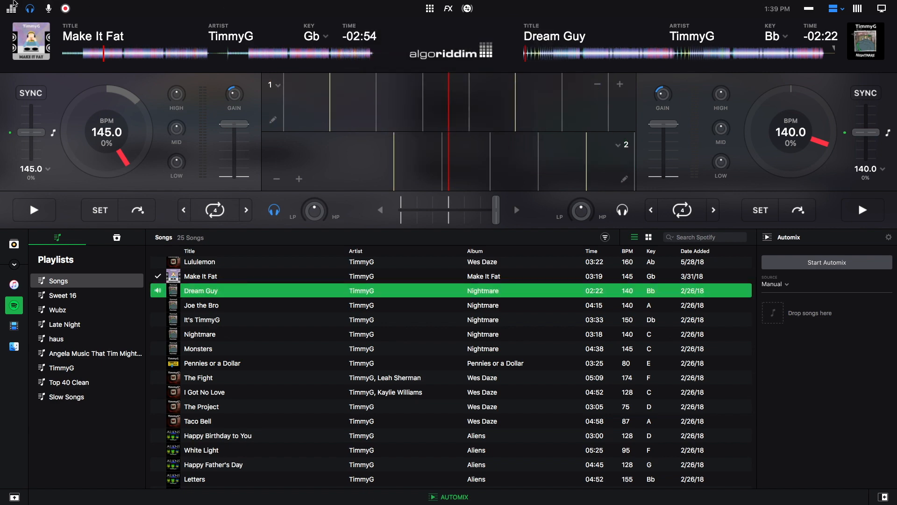
- Reopen Preferences to confirm DDJ-RB on ch 1-2 main, ch 3-4 pre-cueing and microphone
{"action": "left_click", "coordinate": [32, 4]}
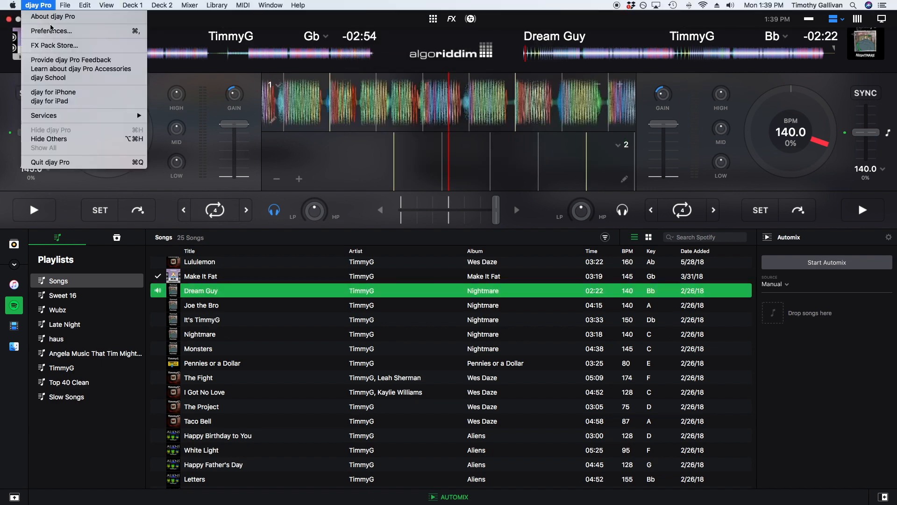
{"action": "left_click", "coordinate": [51, 31]}
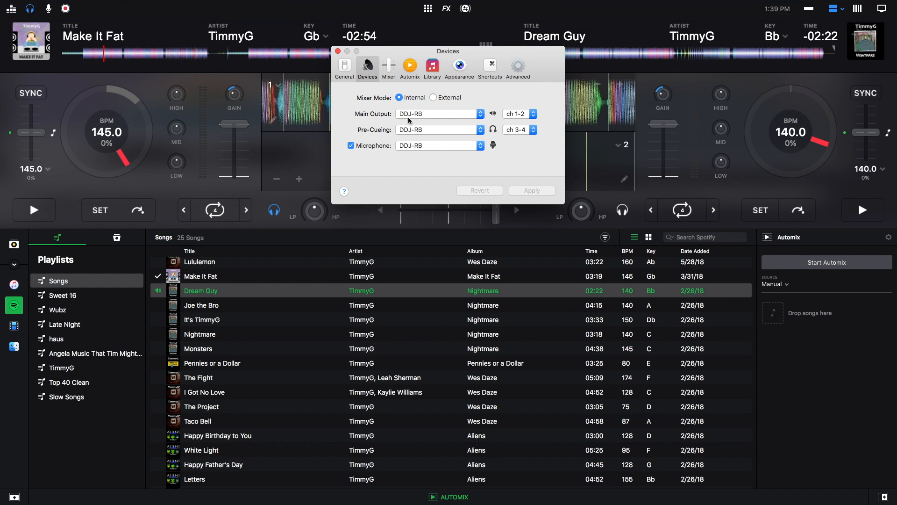
{"action": "mouse_move", "coordinate": [425, 116]}
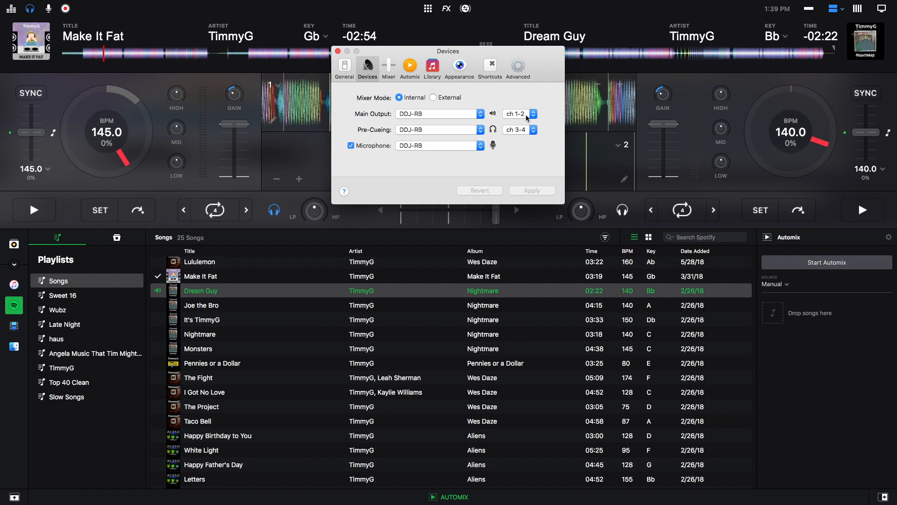
{"action": "mouse_move", "coordinate": [398, 133]}
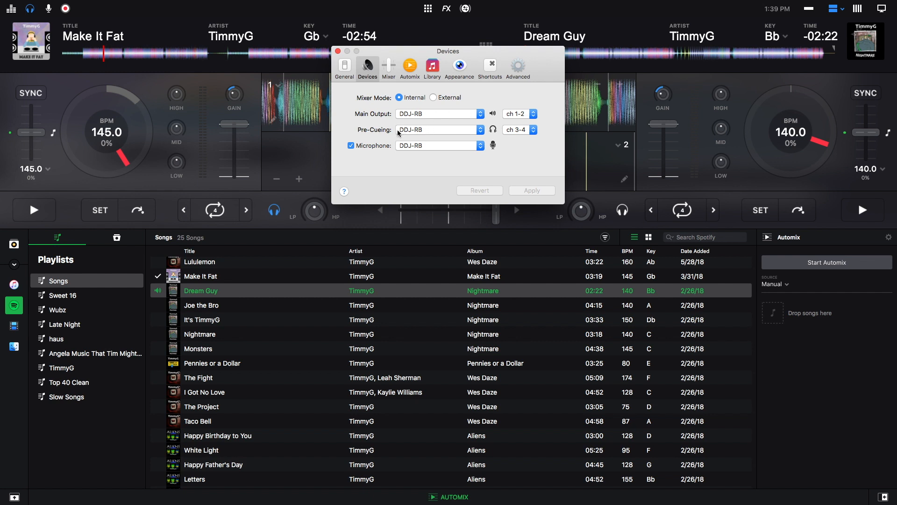
{"action": "mouse_move", "coordinate": [413, 135]}
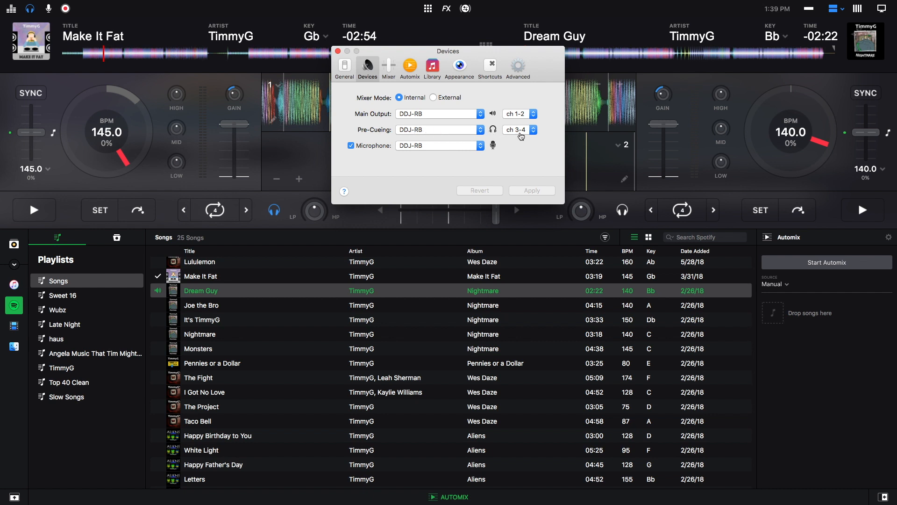
{"action": "mouse_move", "coordinate": [527, 134]}
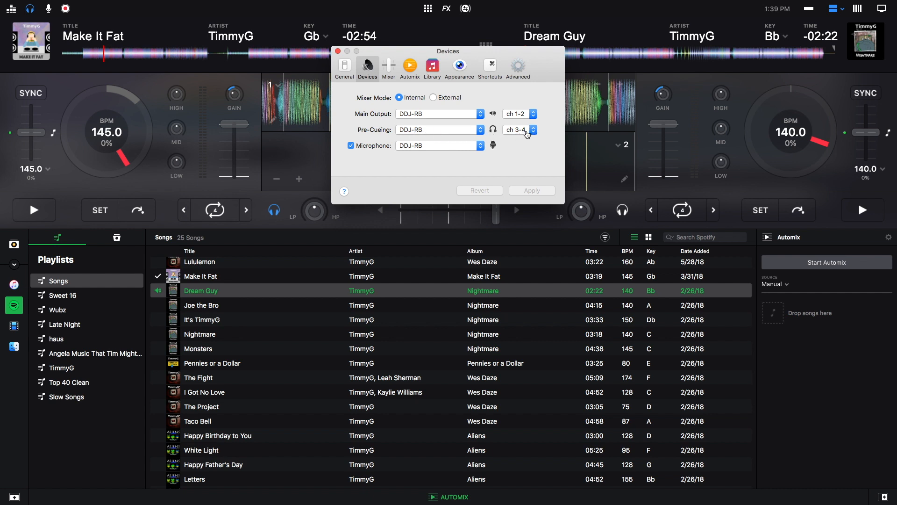
{"action": "mouse_move", "coordinate": [414, 151]}
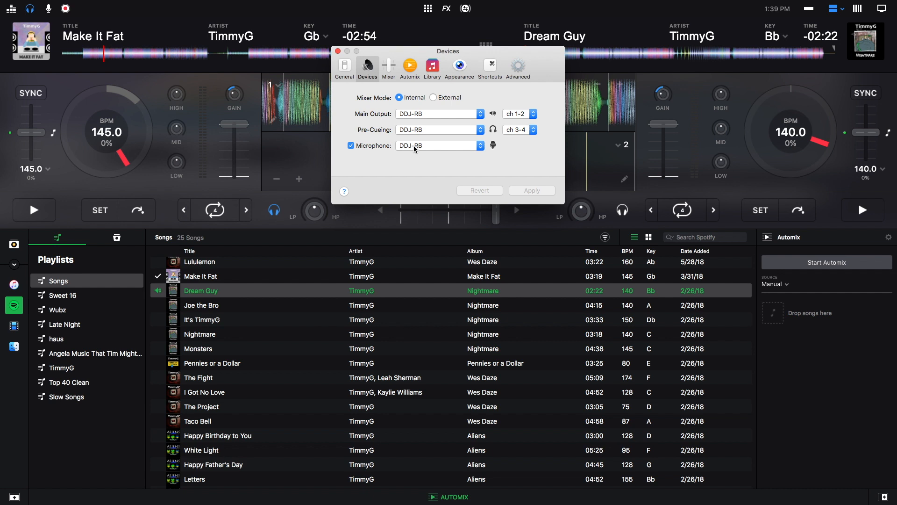
{"action": "mouse_move", "coordinate": [441, 147]}
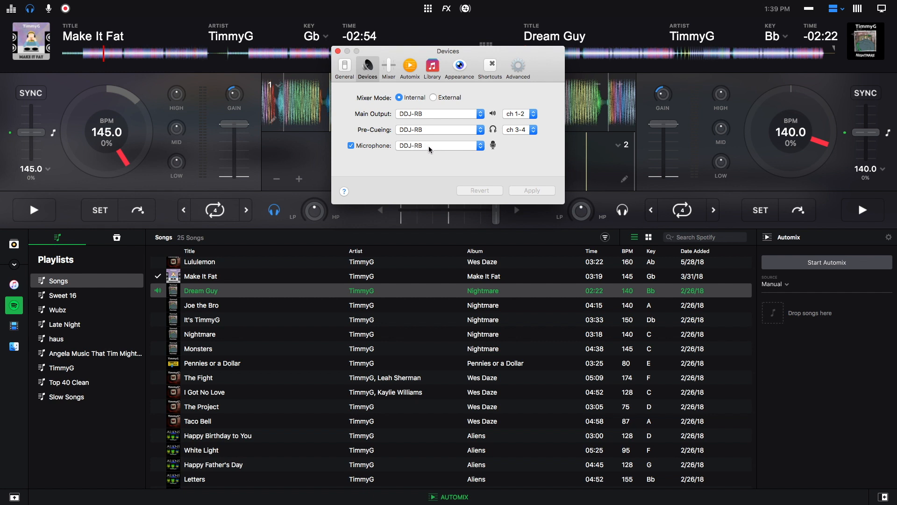
{"action": "mouse_move", "coordinate": [531, 197]}
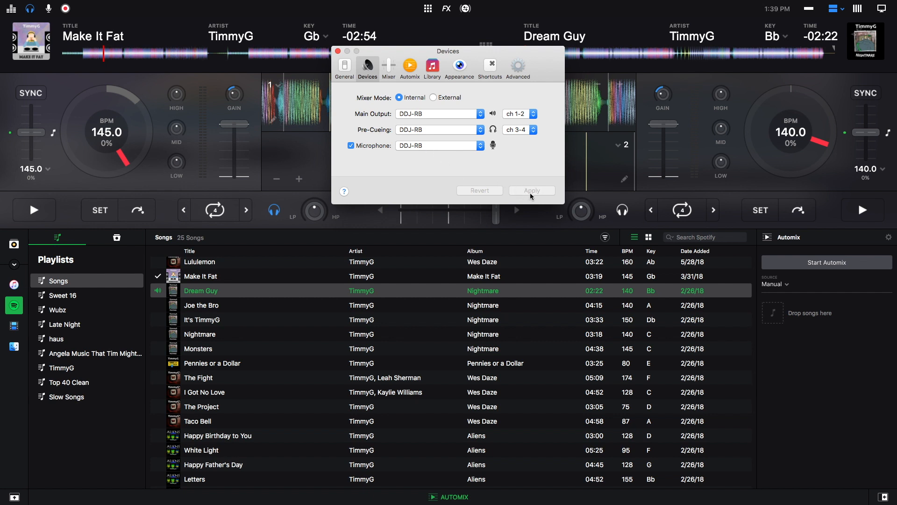